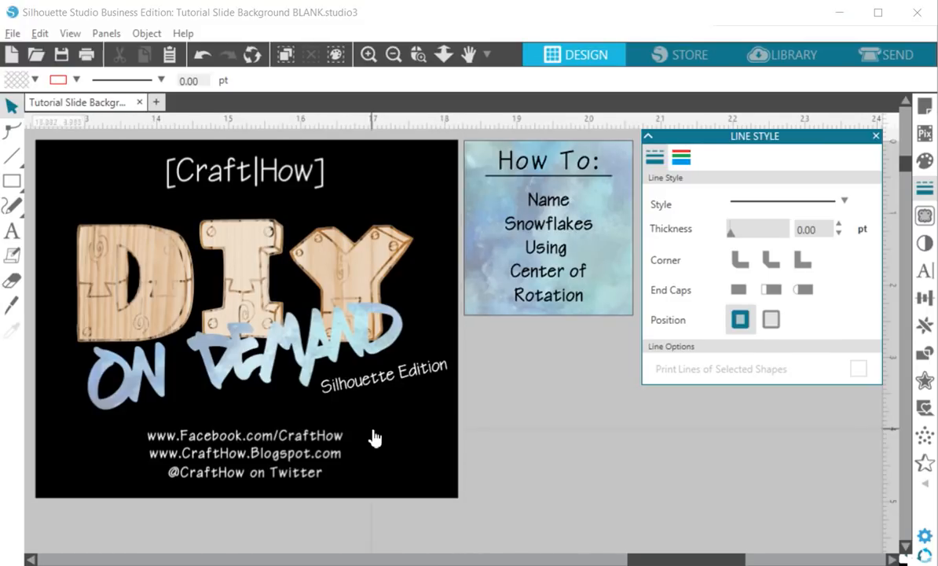
pyautogui.moveTo(513, 281)
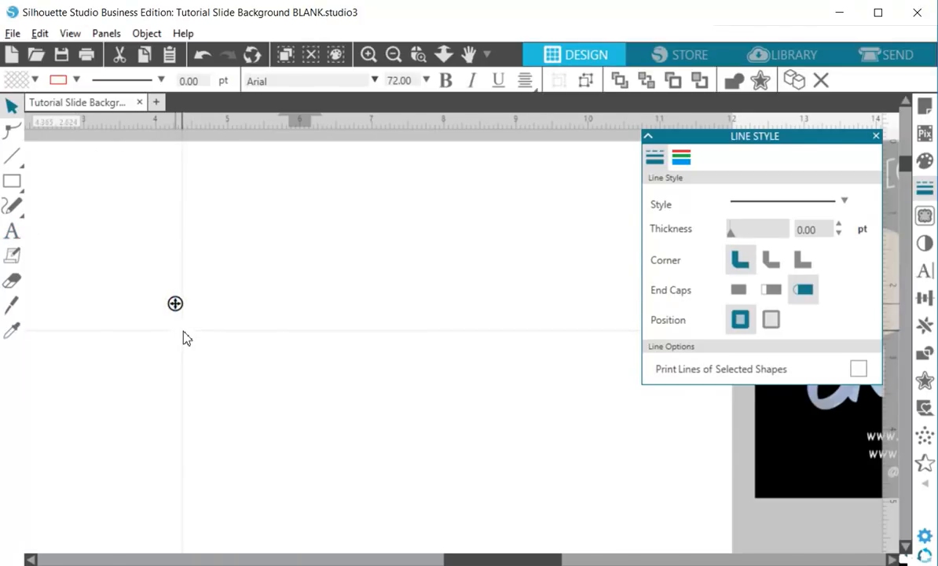
# Add the text 'Pamela' in Great Vibes script with a solid black fill
pyautogui.write('Pamela')
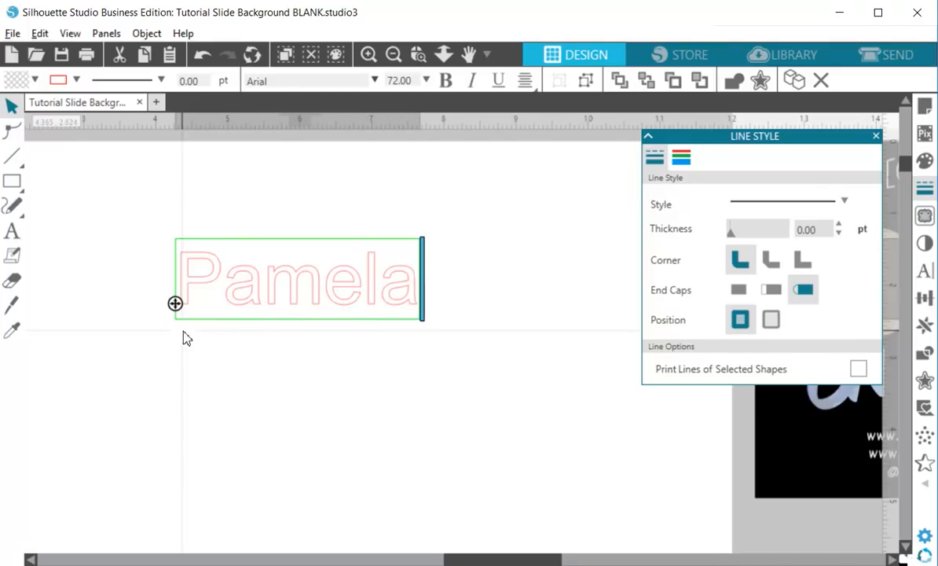
pyautogui.click(924, 270)
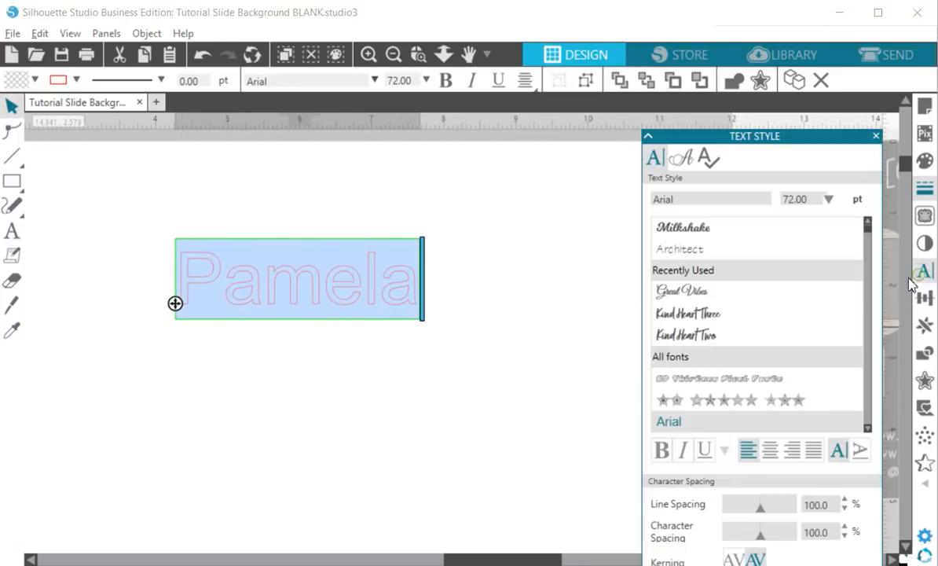
pyautogui.click(682, 291)
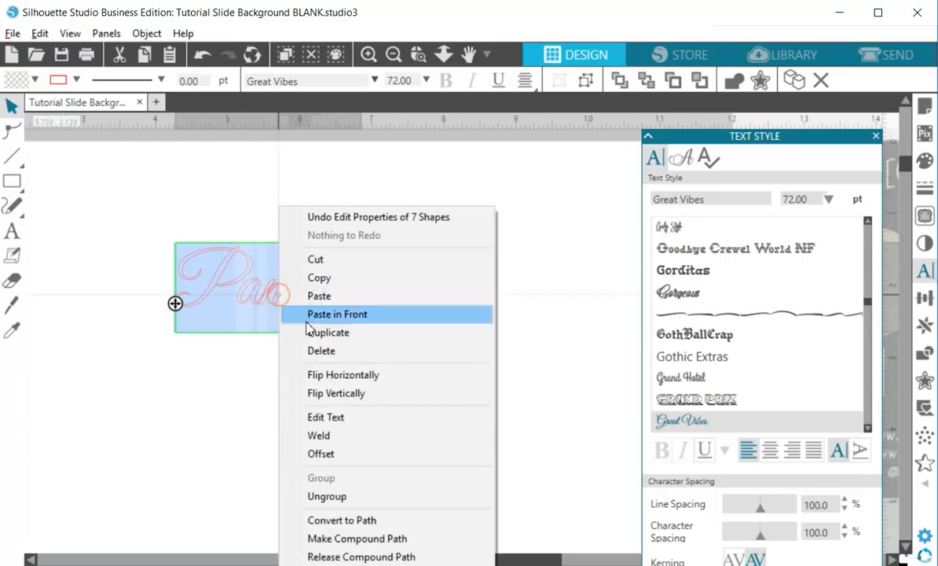
pyautogui.click(337, 314)
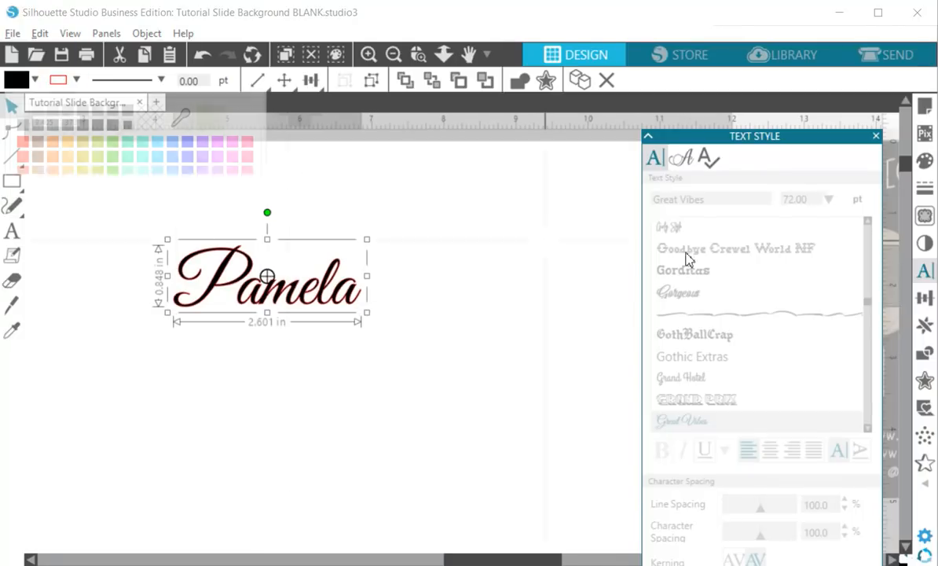
# Mirror Pamela below via the Replicate panel and nudge the copy to overlap the original
pyautogui.click(924, 324)
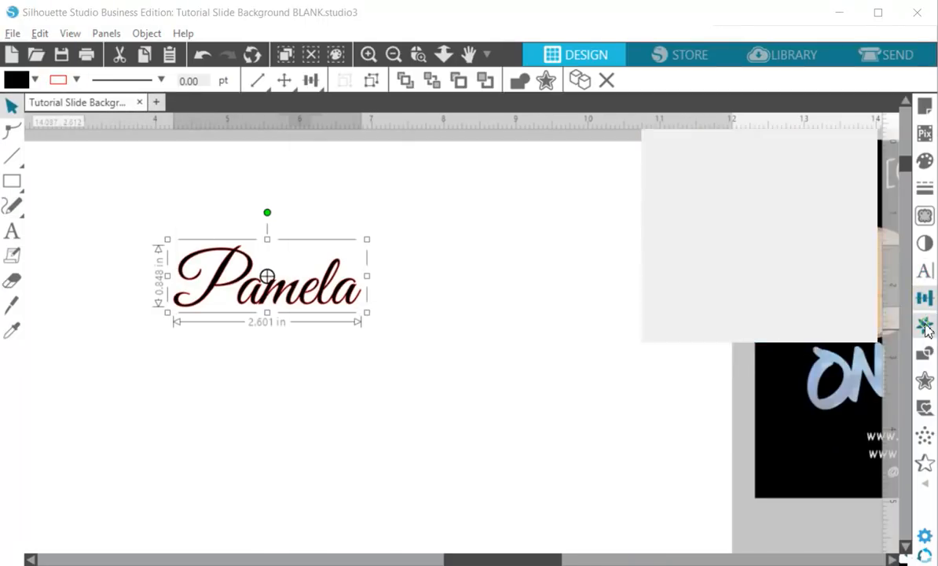
pyautogui.click(925, 324)
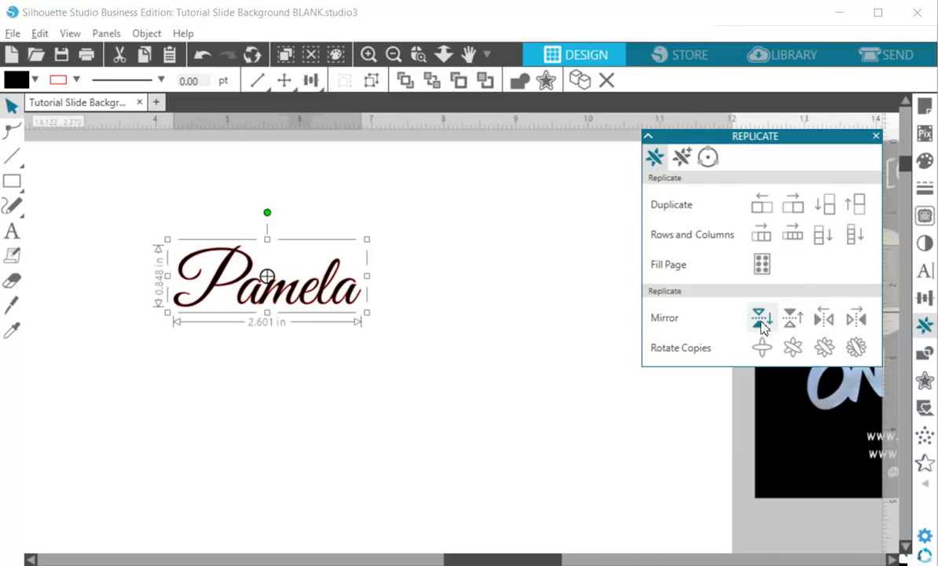
pyautogui.click(760, 318)
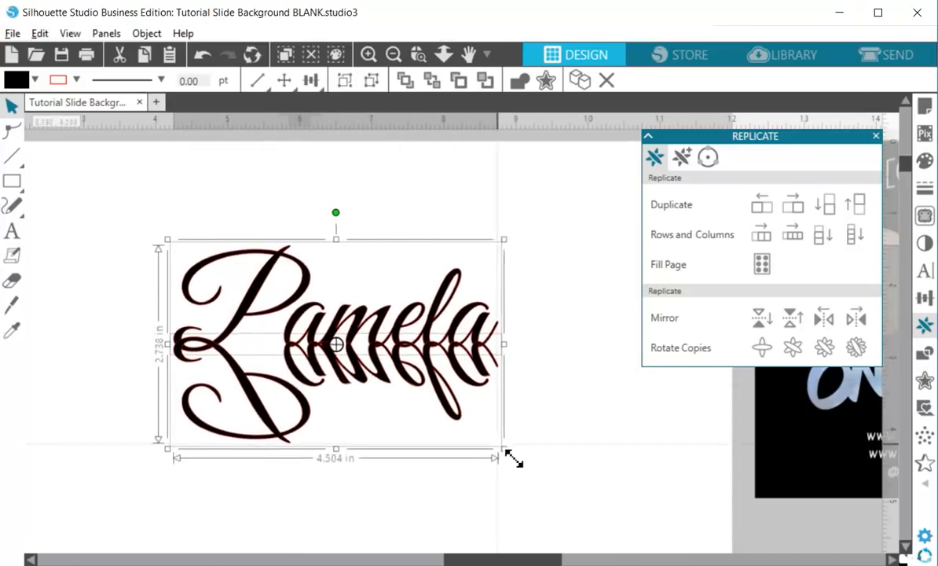
pyautogui.moveTo(513, 459); pyautogui.dragTo(528, 472)
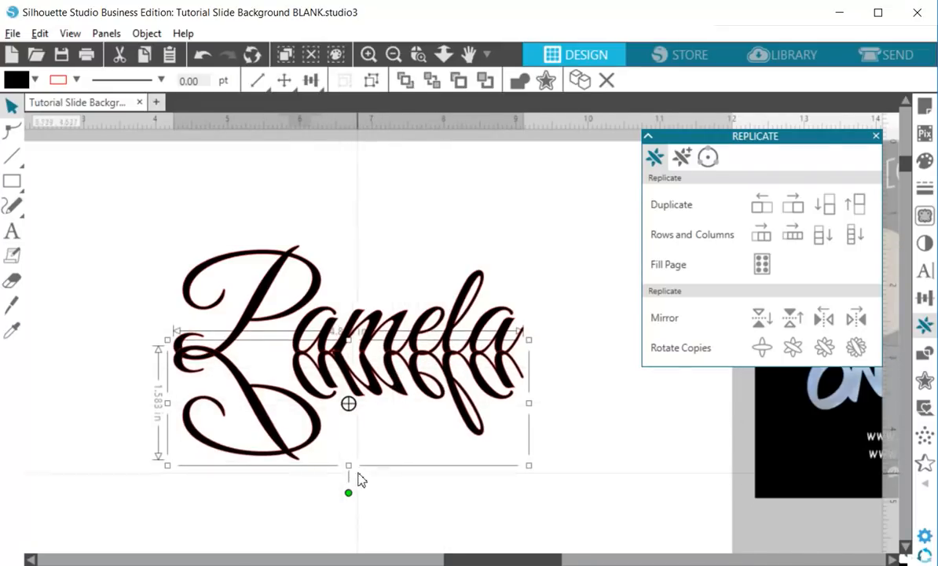
pyautogui.click(220, 264)
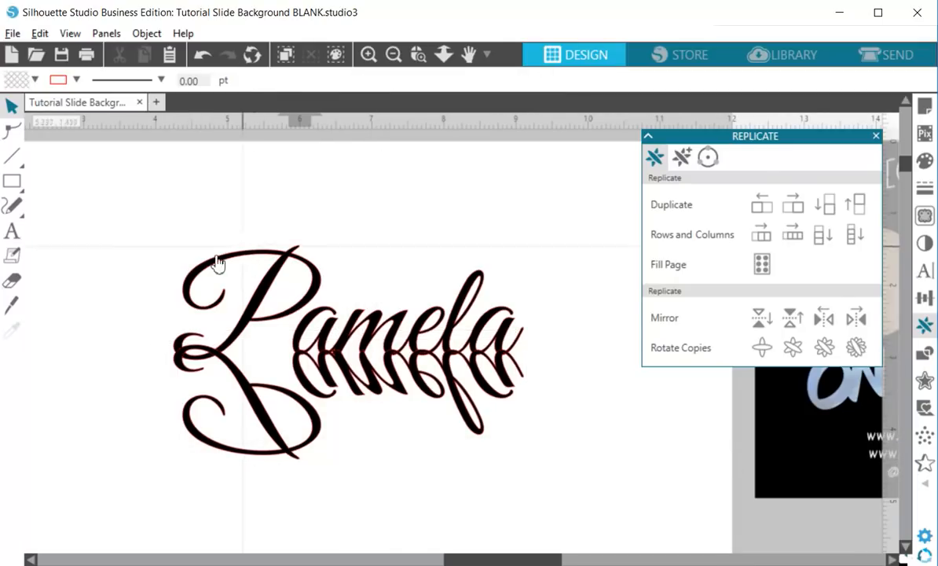
# Weld Pamela with its mirror copy and rotate the welded shape to preview it
pyautogui.rightClick(346, 352)
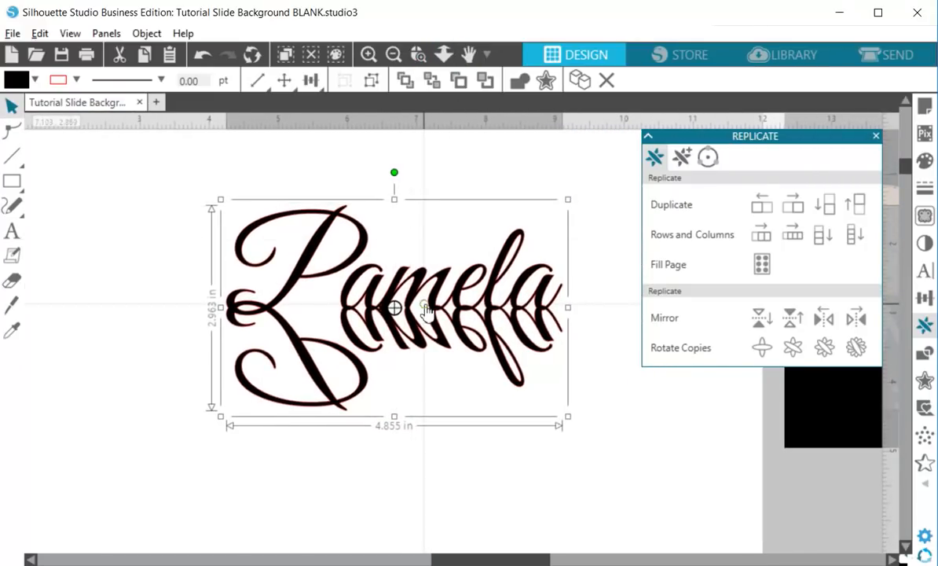
pyautogui.moveTo(395, 171); pyautogui.dragTo(360, 176)
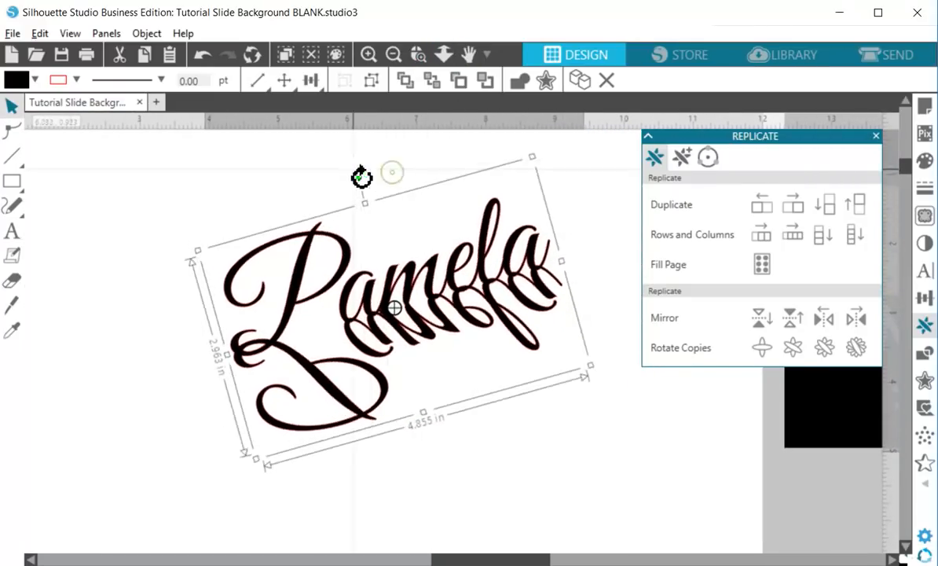
pyautogui.moveTo(360, 176); pyautogui.dragTo(335, 201)
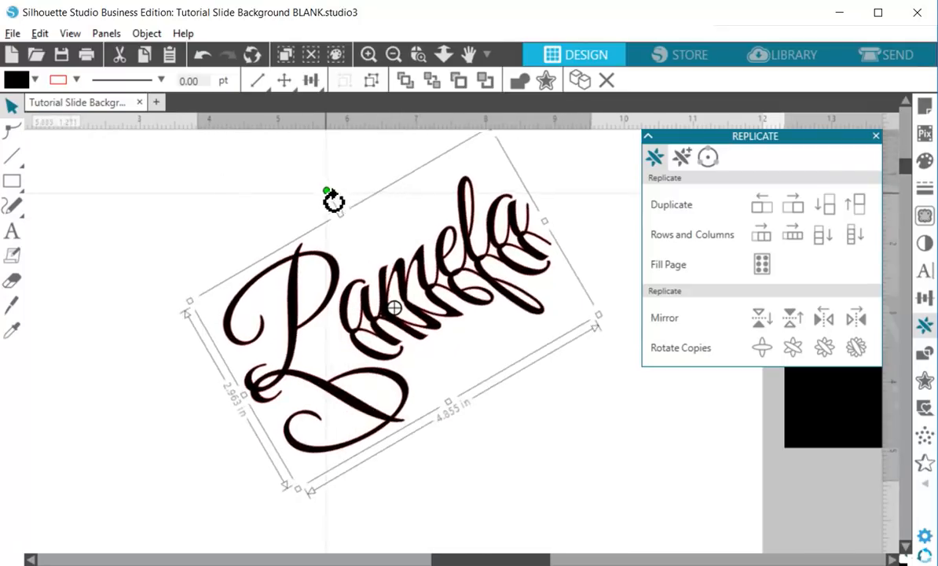
pyautogui.moveTo(330, 195); pyautogui.dragTo(377, 173)
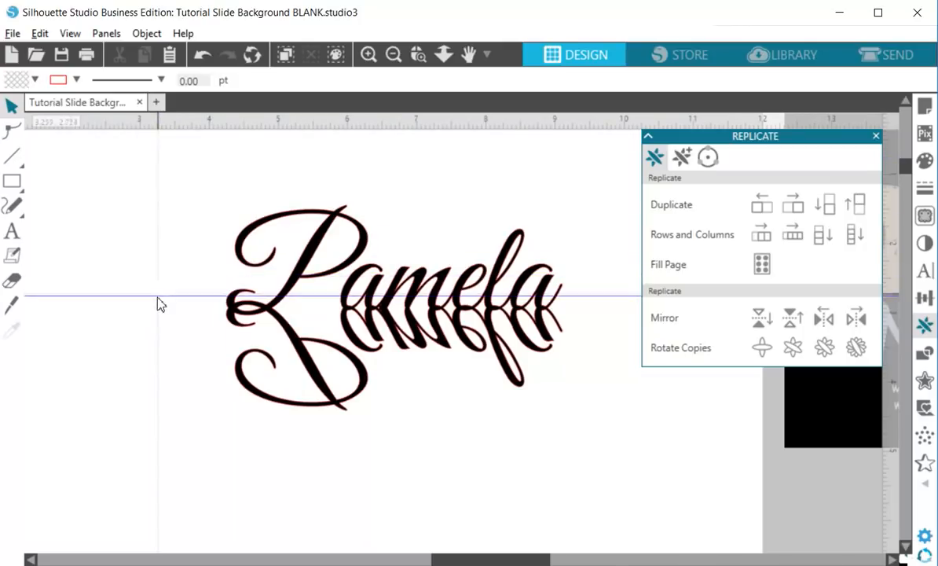
# Drag the welded design's center-of-rotation marker left along the guide line
pyautogui.click(393, 306)
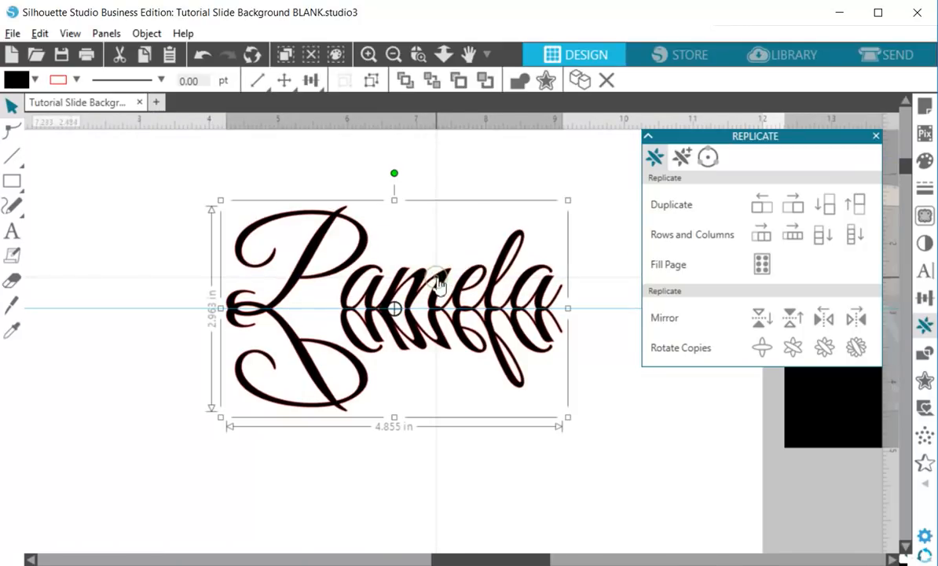
pyautogui.moveTo(406, 325)
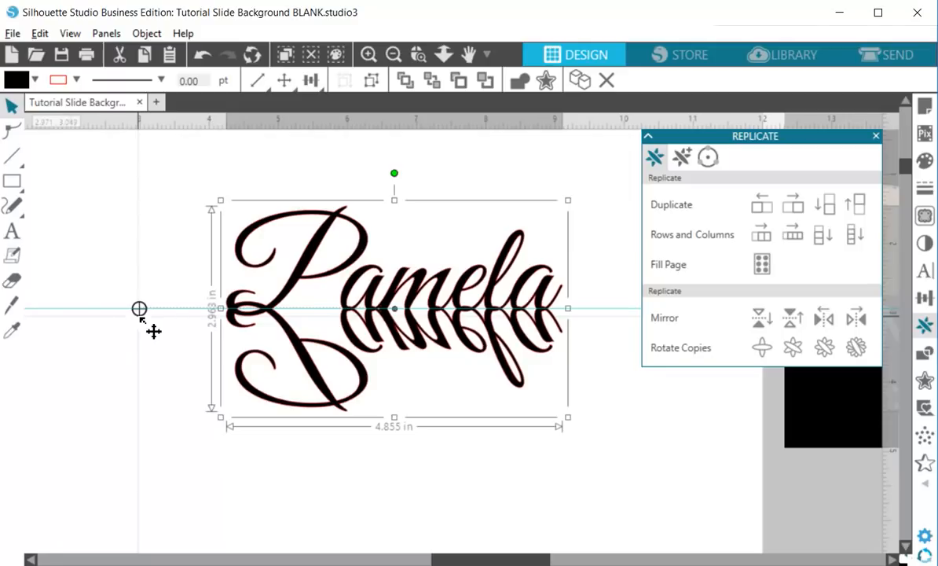
pyautogui.moveTo(438, 207)
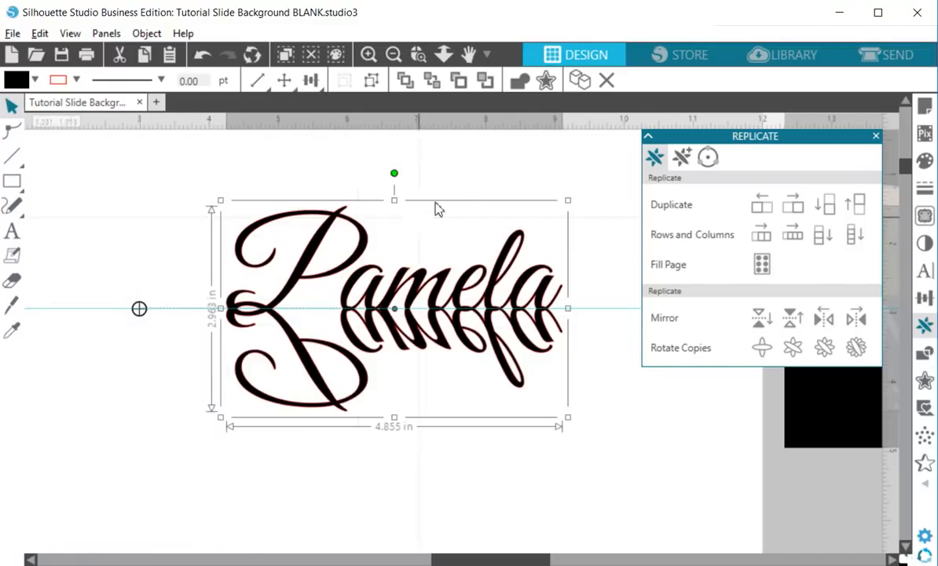
pyautogui.click(392, 53)
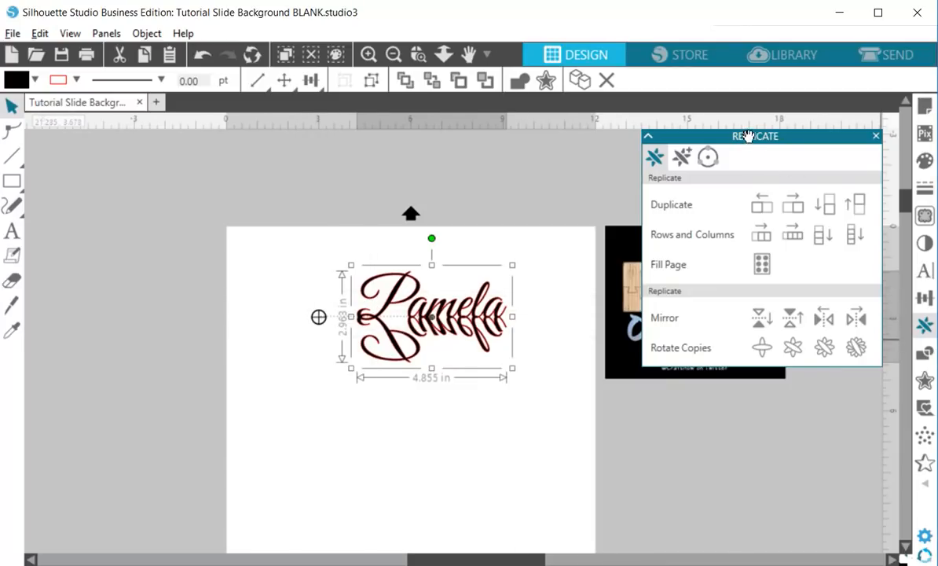
pyautogui.moveTo(925, 326)
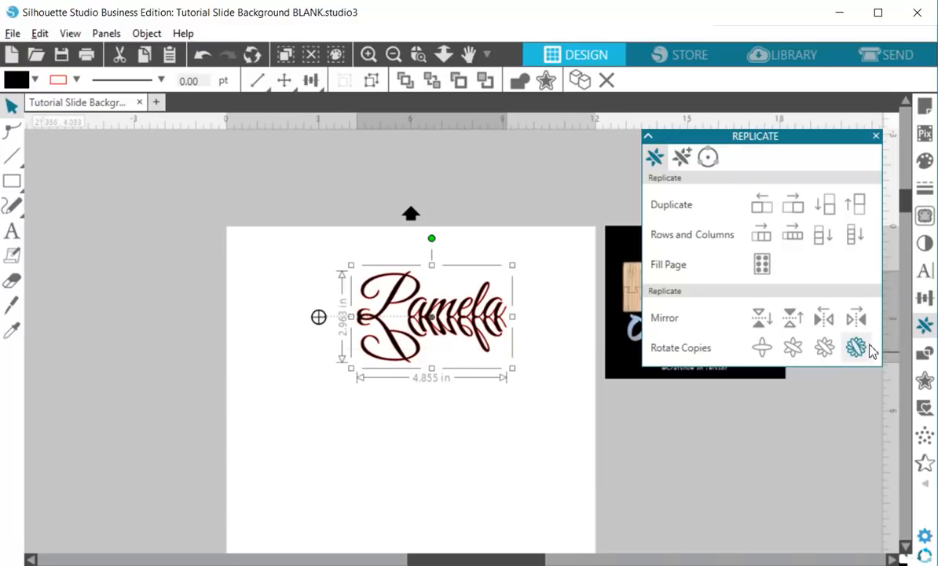
pyautogui.moveTo(856, 349)
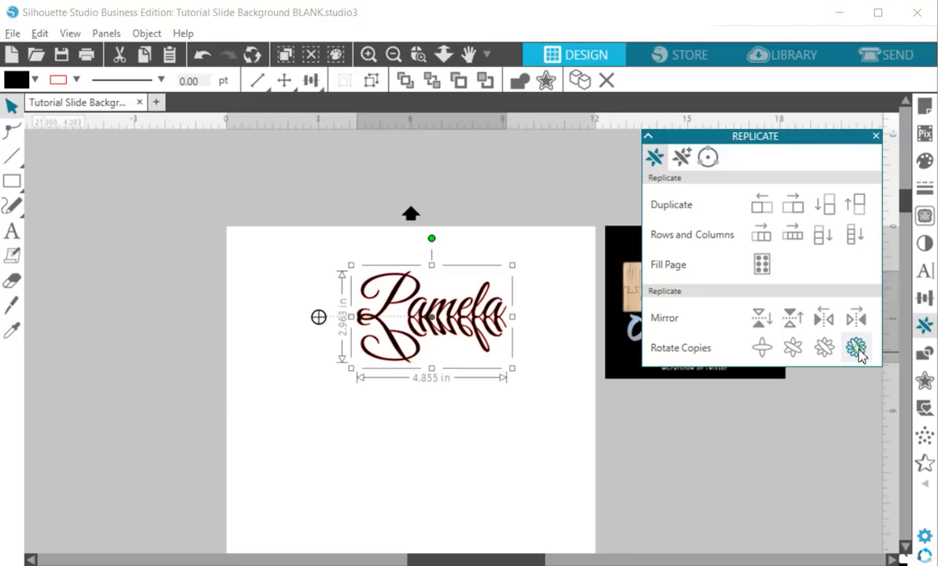
# Rotate six copies of the welded name around the offset center to form a snowflake
pyautogui.click(855, 347)
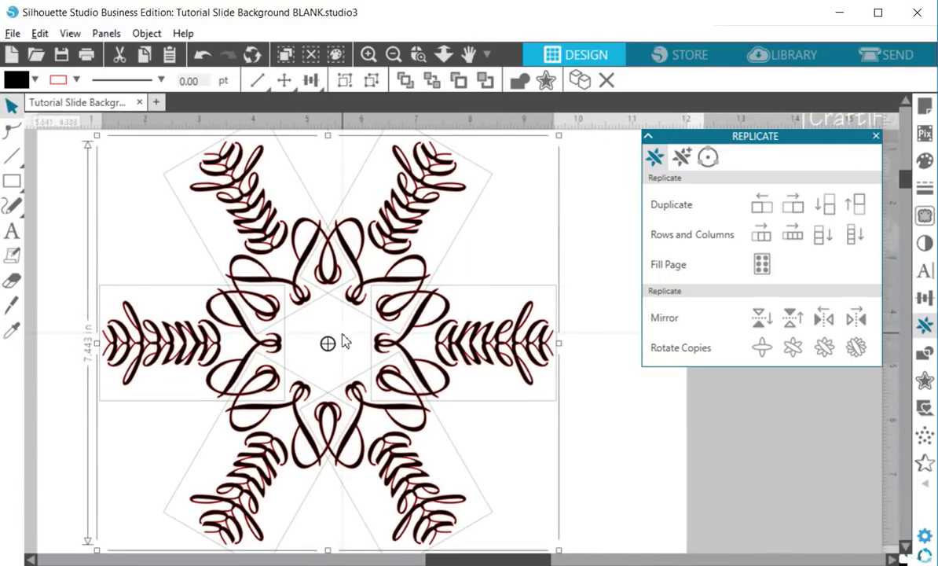
pyautogui.click(393, 54)
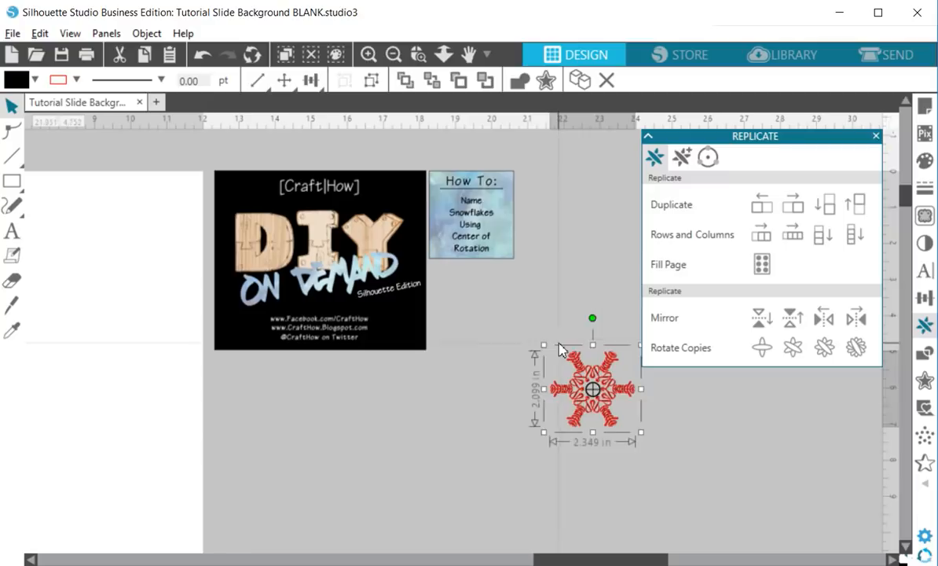
# Scale the snowflake to about 2.3 inches and place it below the How To card
pyautogui.moveTo(592, 390); pyautogui.dragTo(478, 307)
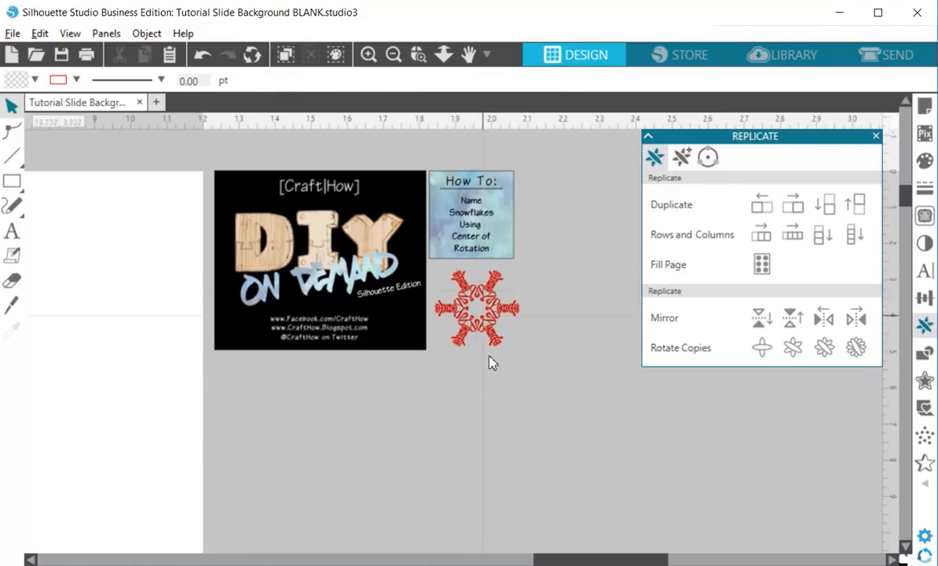